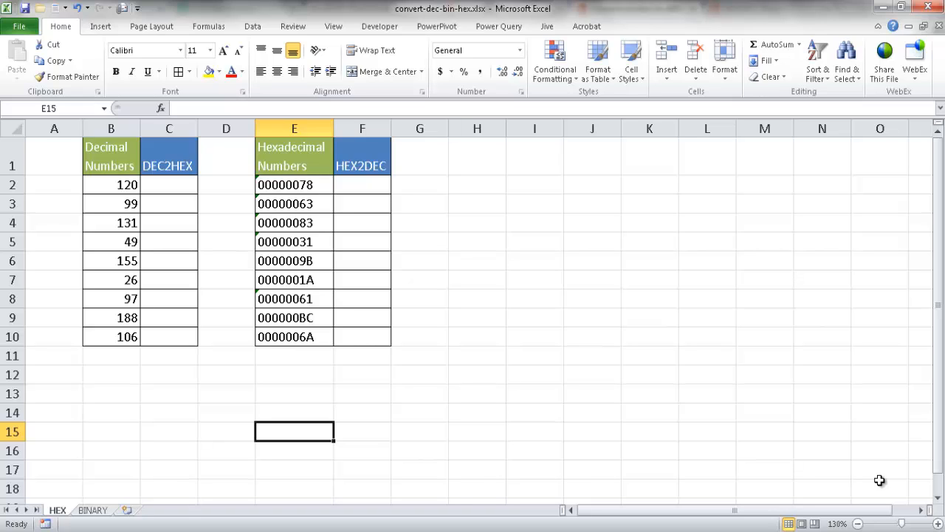
pyautogui.moveTo(734, 451)
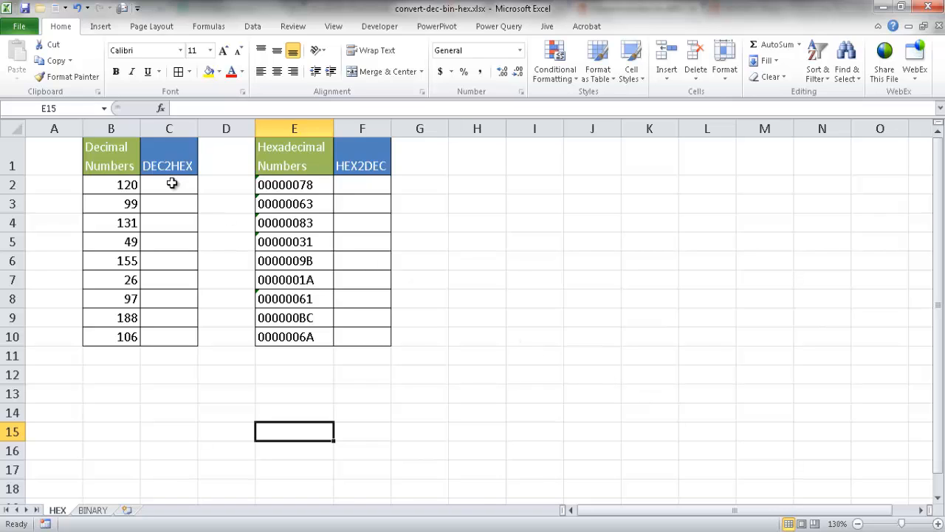
# Step: Select cell C2 on the HEX sheet, then show the workbook's file information page
pyautogui.click(168, 185)
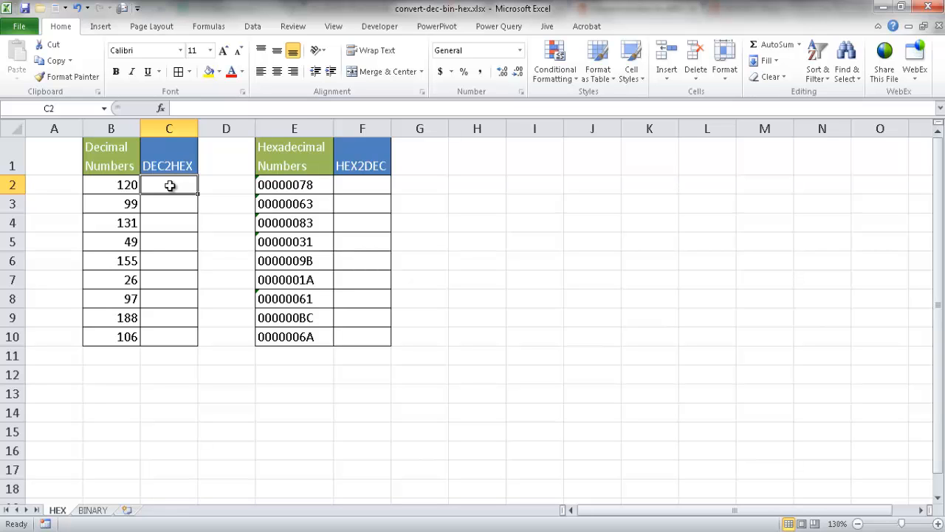
pyautogui.click(19, 26)
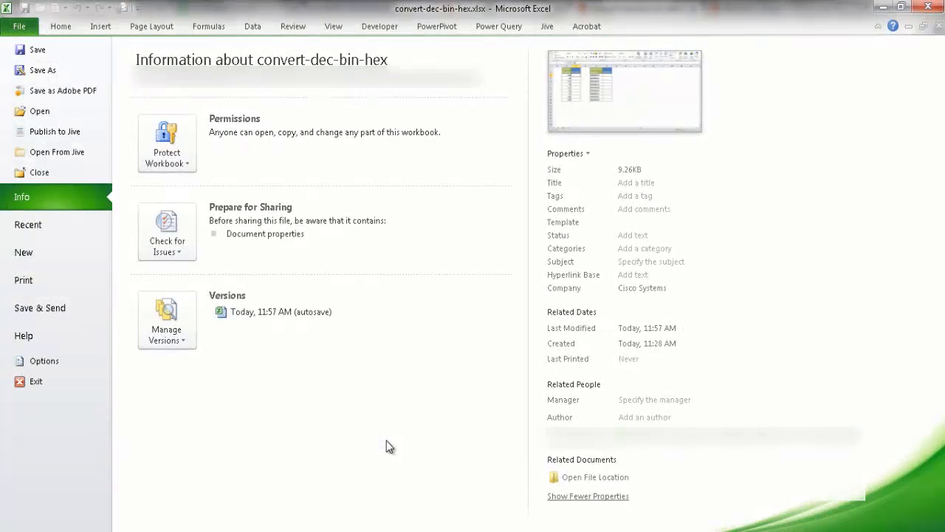
pyautogui.moveTo(82, 372)
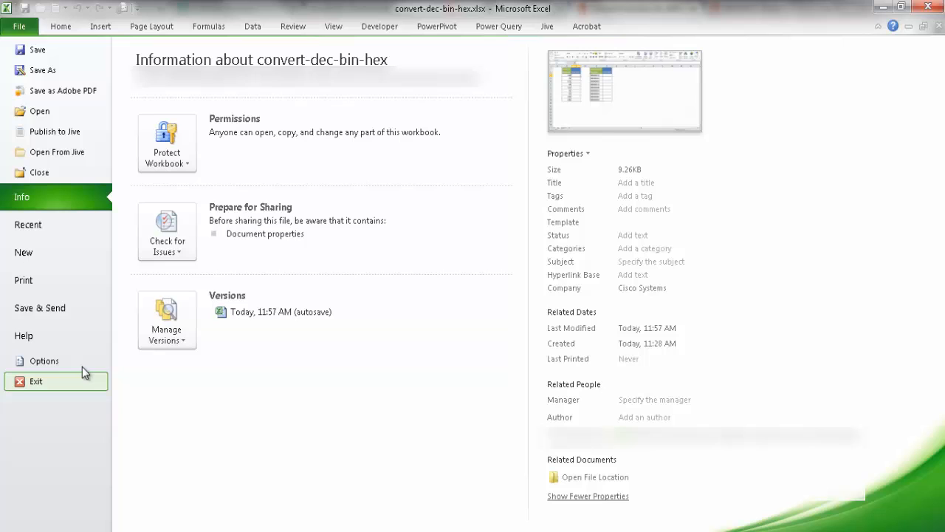
pyautogui.moveTo(45, 360)
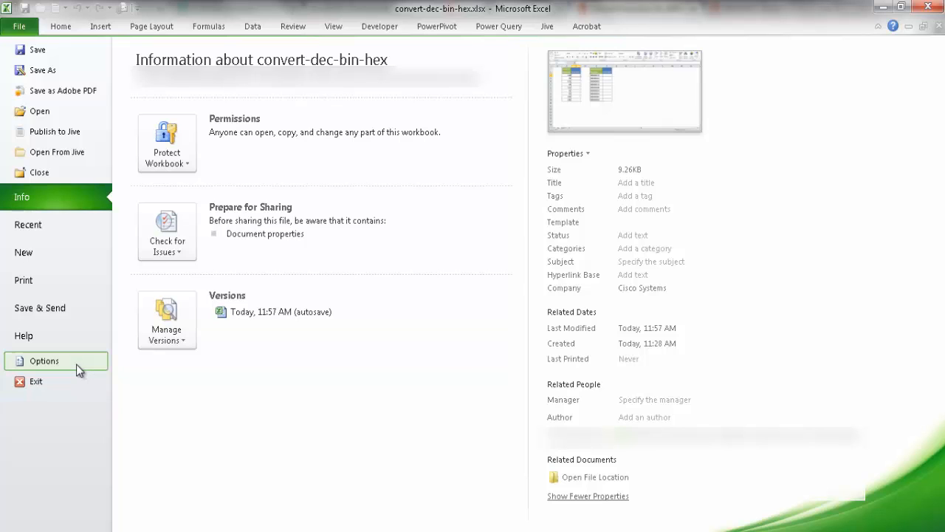
# Step: List the available Excel add-ins via Options > Add-Ins, showing Analysis ToolPak enabled
pyautogui.click(44, 361)
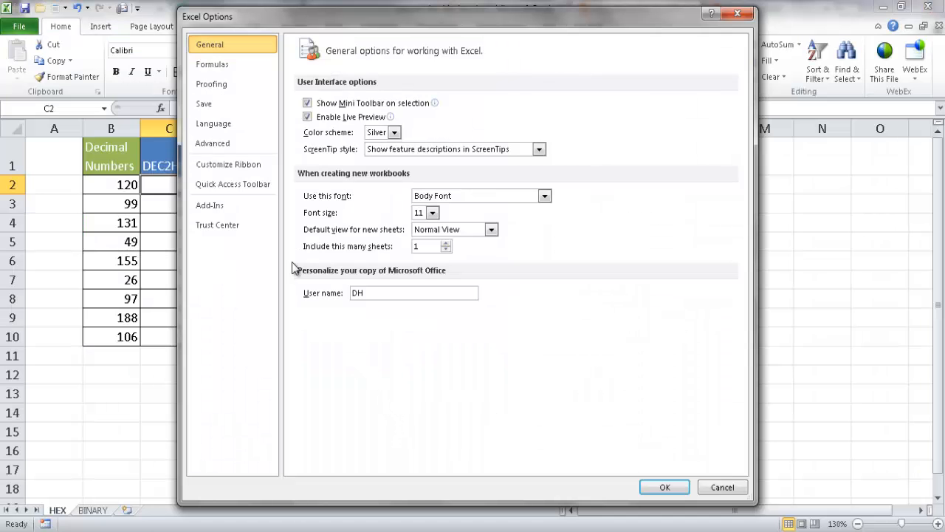
pyautogui.click(210, 205)
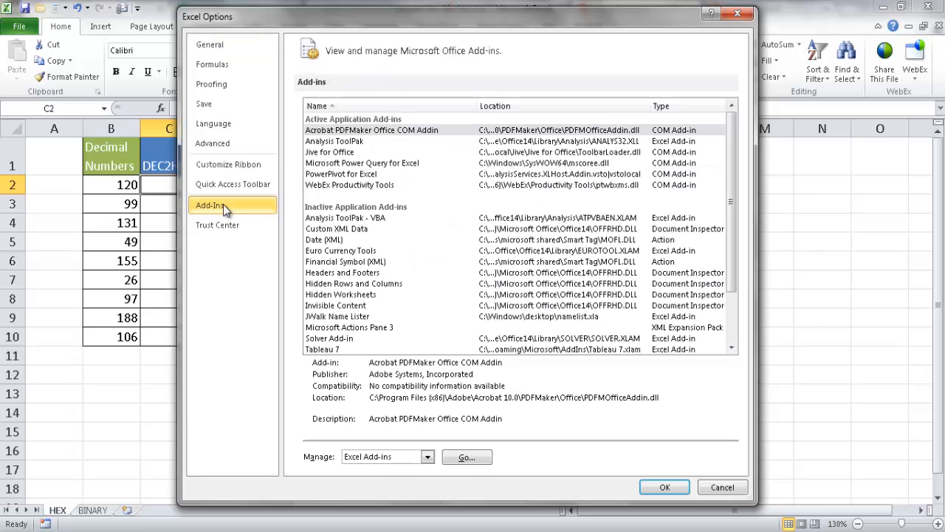
pyautogui.click(428, 456)
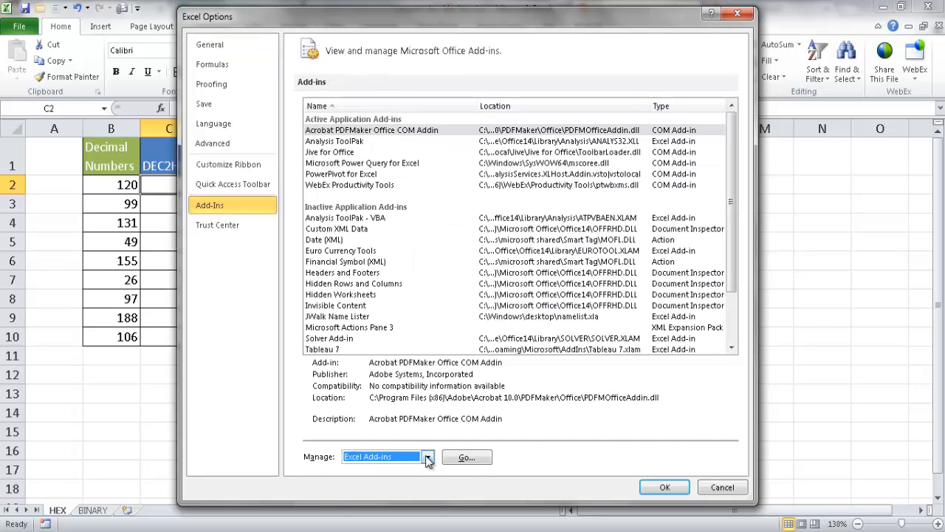
pyautogui.click(427, 456)
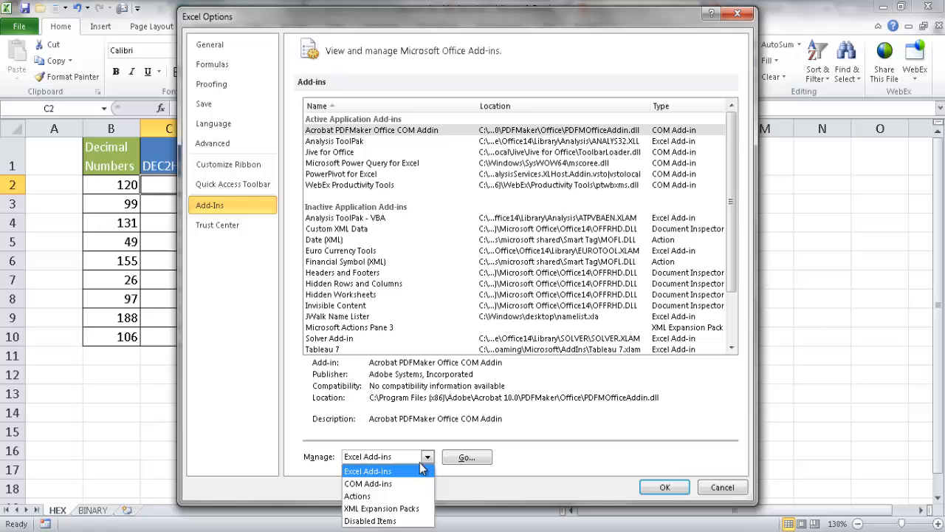
pyautogui.click(466, 458)
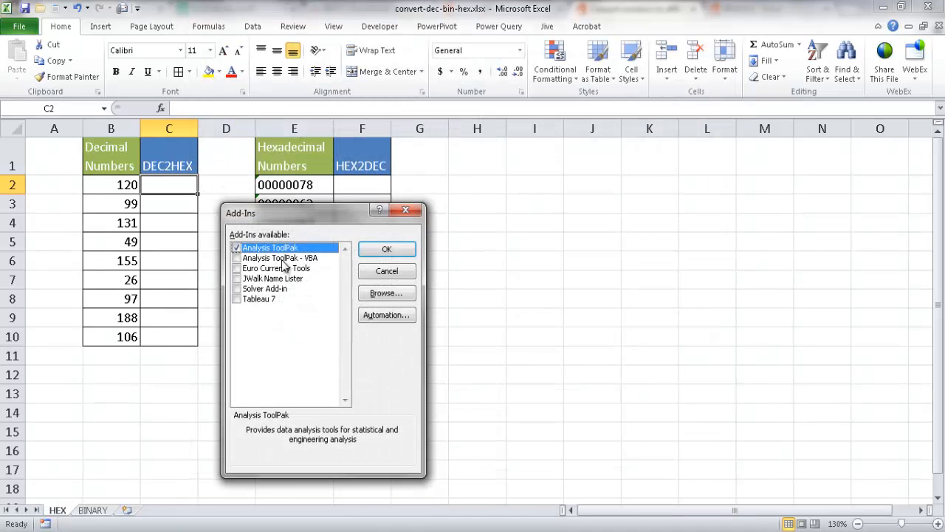
pyautogui.moveTo(251, 257)
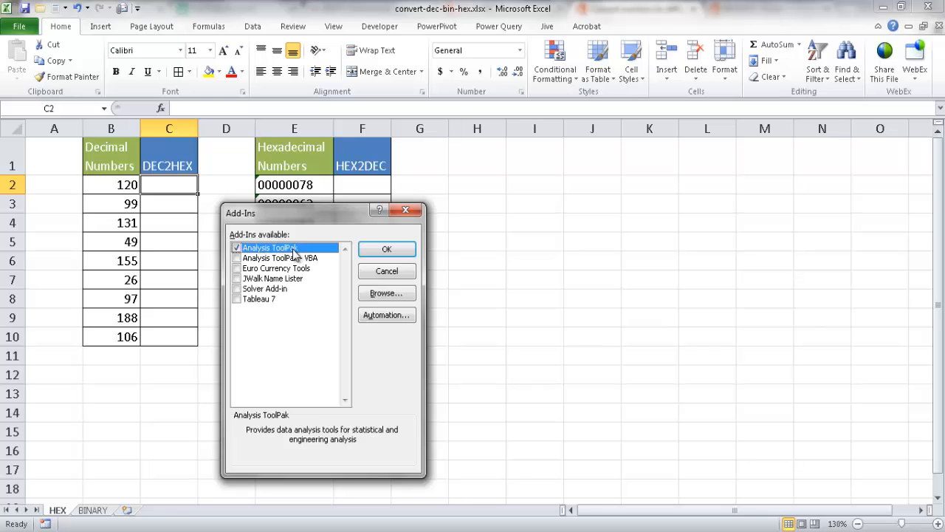
pyautogui.moveTo(329, 236)
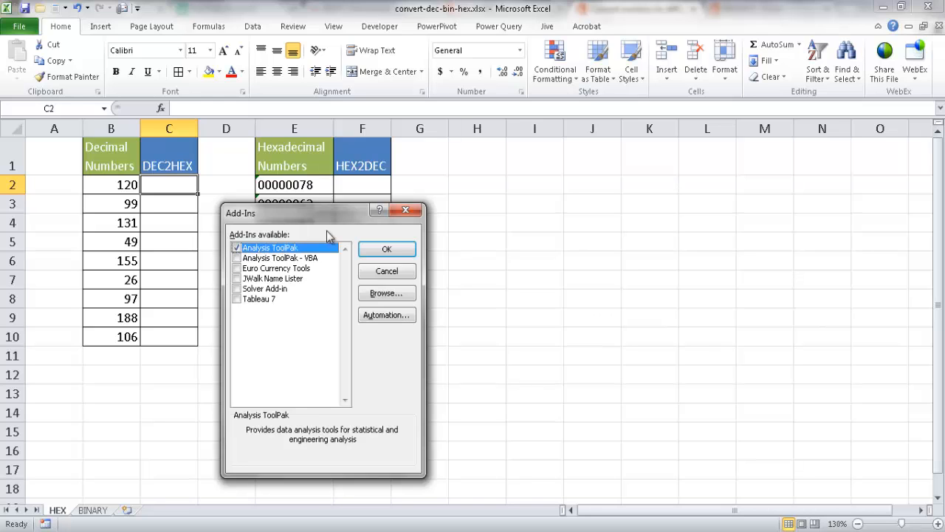
# Step: Confirm the Add-Ins list with Analysis ToolPak enabled and return to the HEX sheet
pyautogui.click(387, 248)
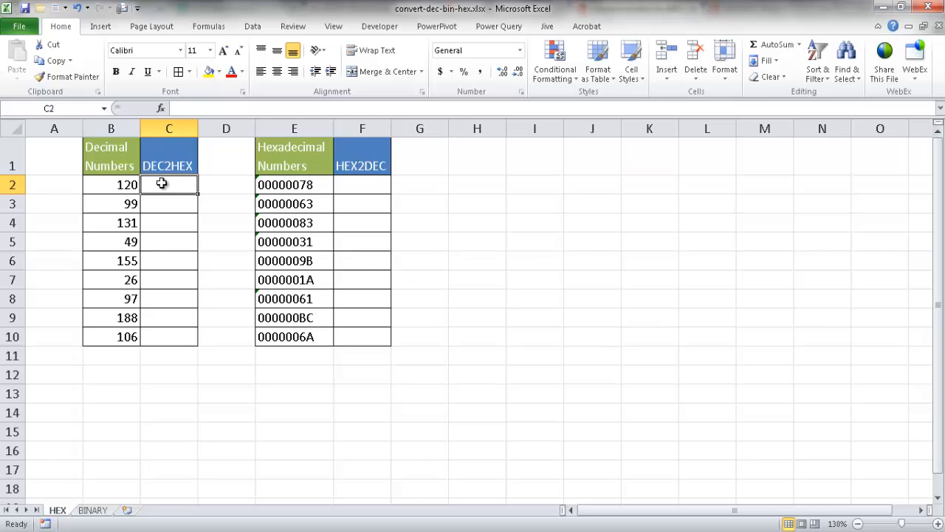
# Step: Enter =DEC2HEX(B2) in C2 and fill it down to C10
pyautogui.write('=d')
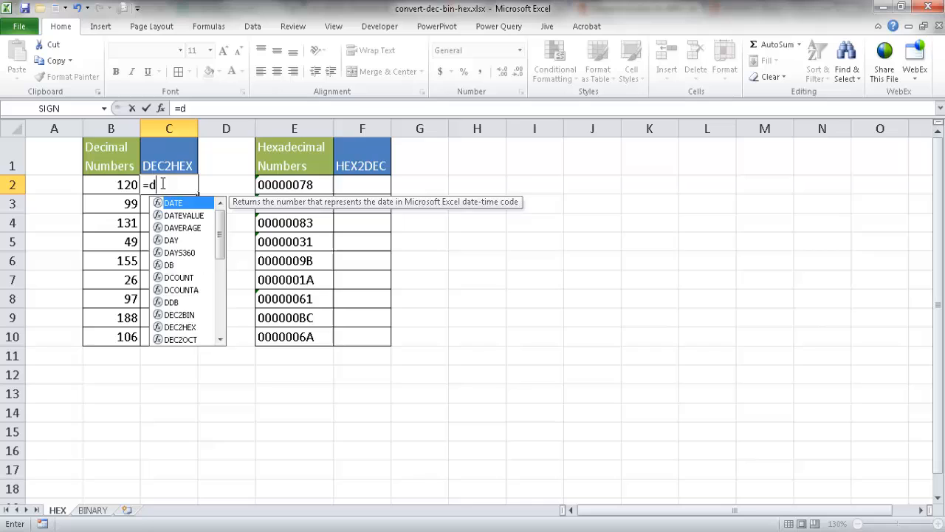
pyautogui.write('ec2')
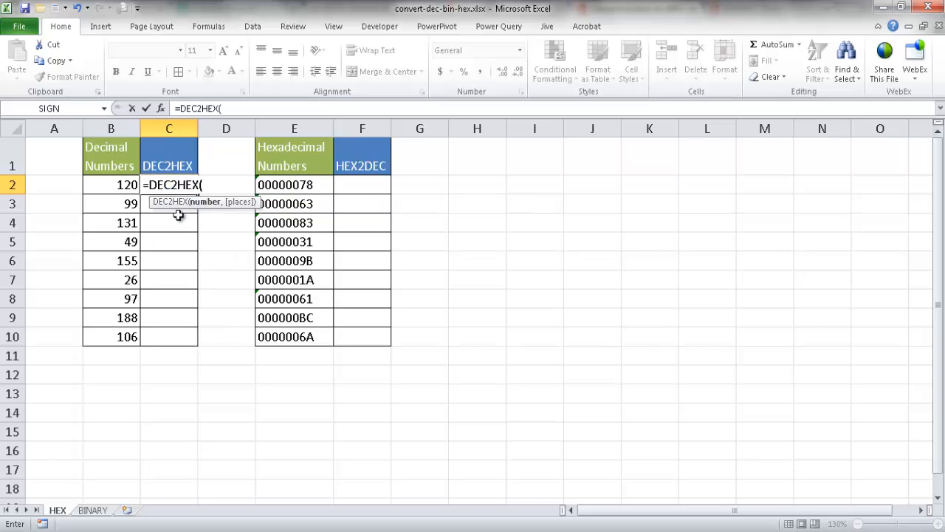
pyautogui.click(111, 184)
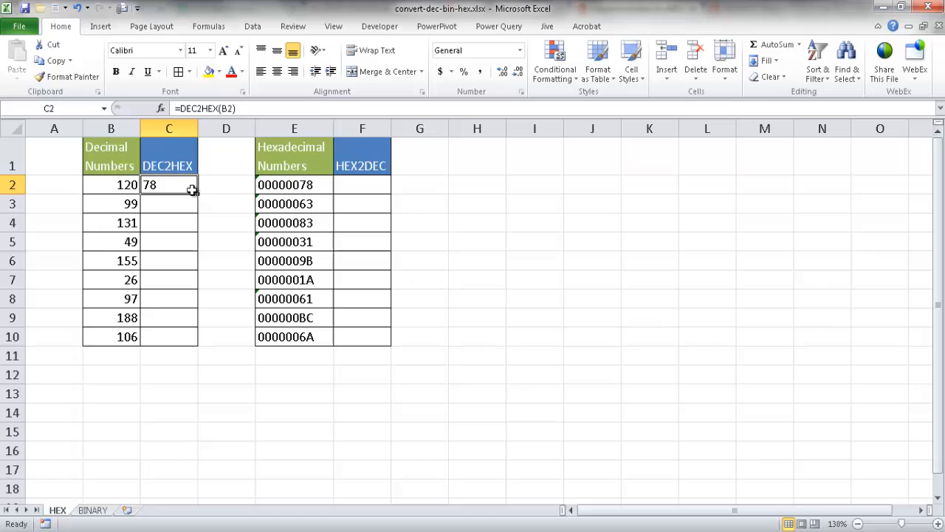
pyautogui.moveTo(192, 189); pyautogui.dragTo(168, 336)
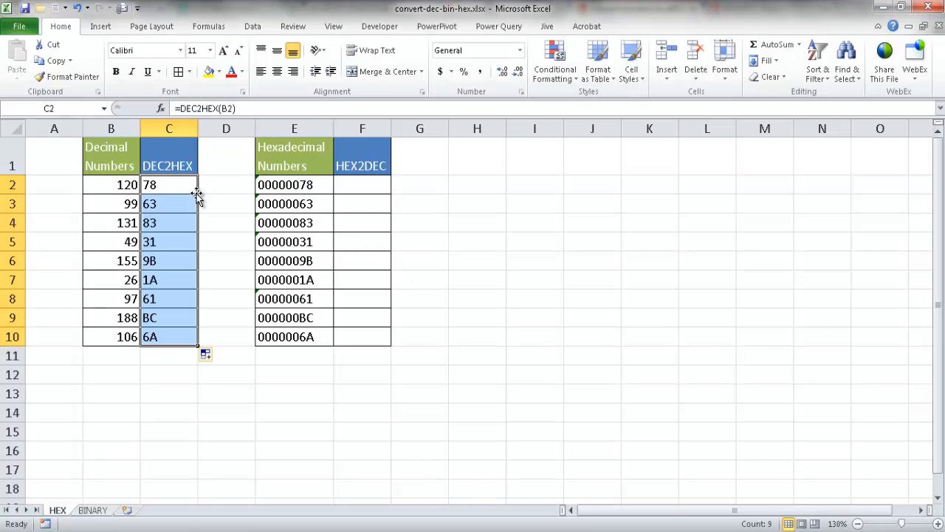
pyautogui.click(169, 184)
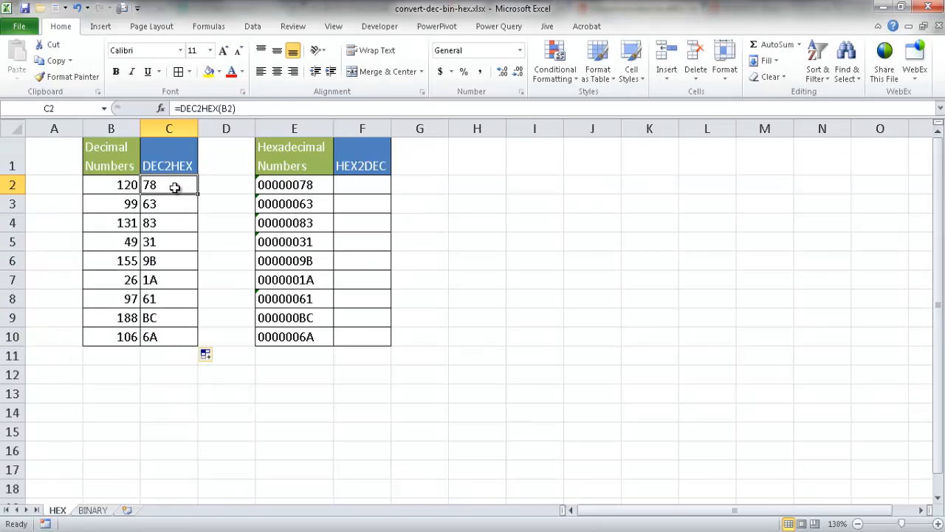
pyautogui.moveTo(180, 198)
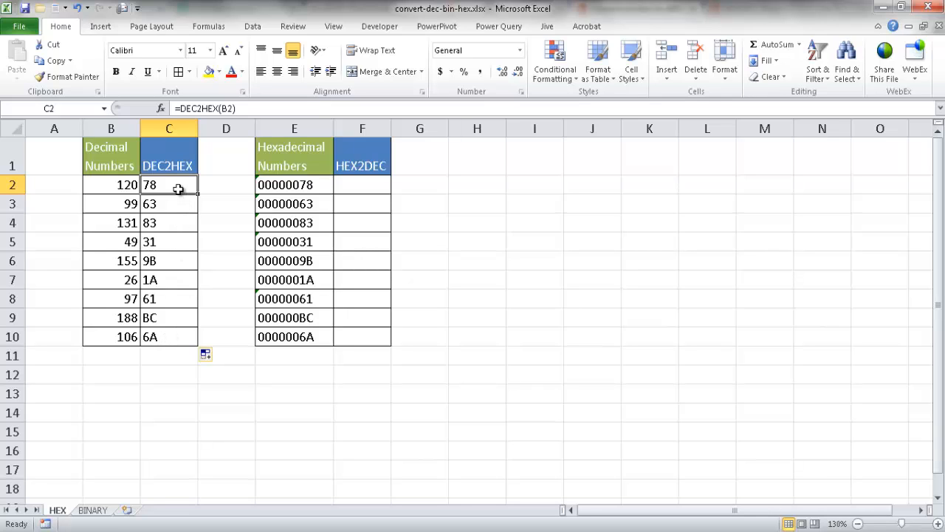
pyautogui.moveTo(163, 184)
pyautogui.write(',')
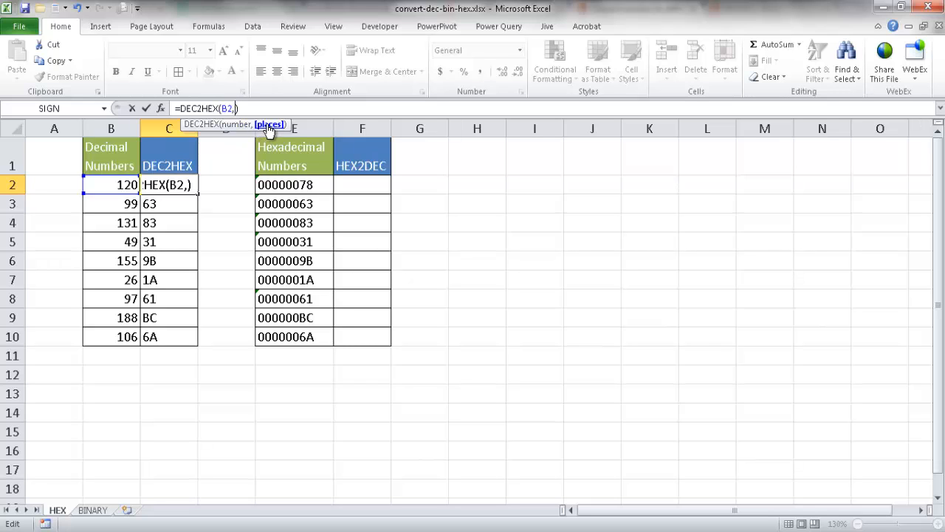
# Step: Change C2 to =DEC2HEX(B2,4) so the result is padded to 0078
pyautogui.write('4')
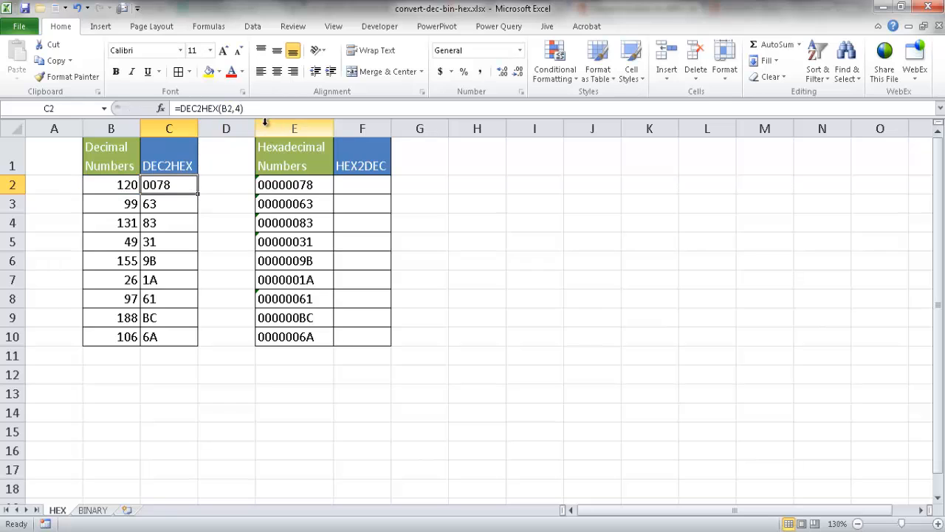
pyautogui.moveTo(193, 200)
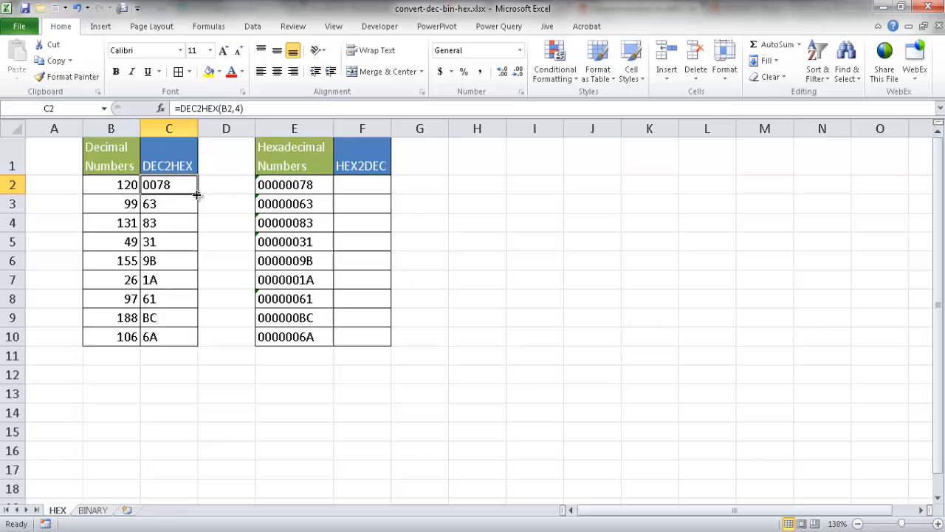
pyautogui.moveTo(197, 195)
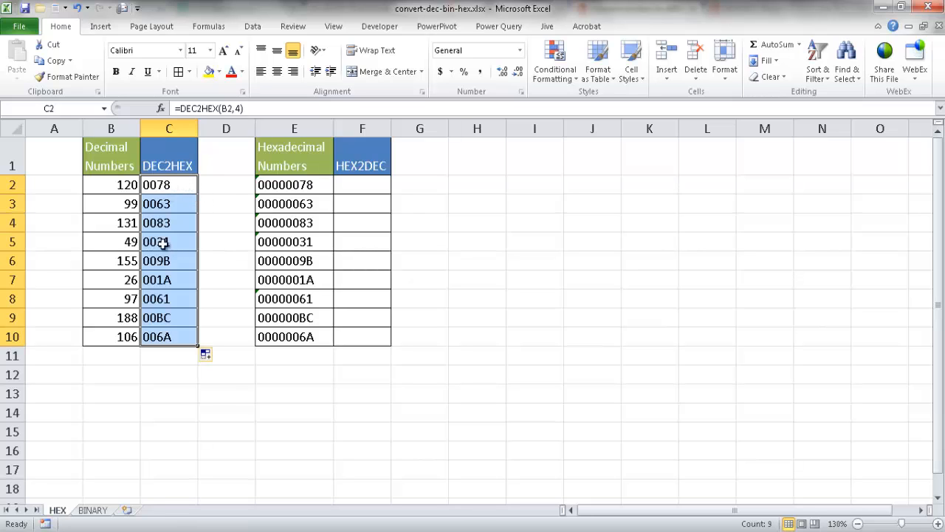
pyautogui.moveTo(298, 387)
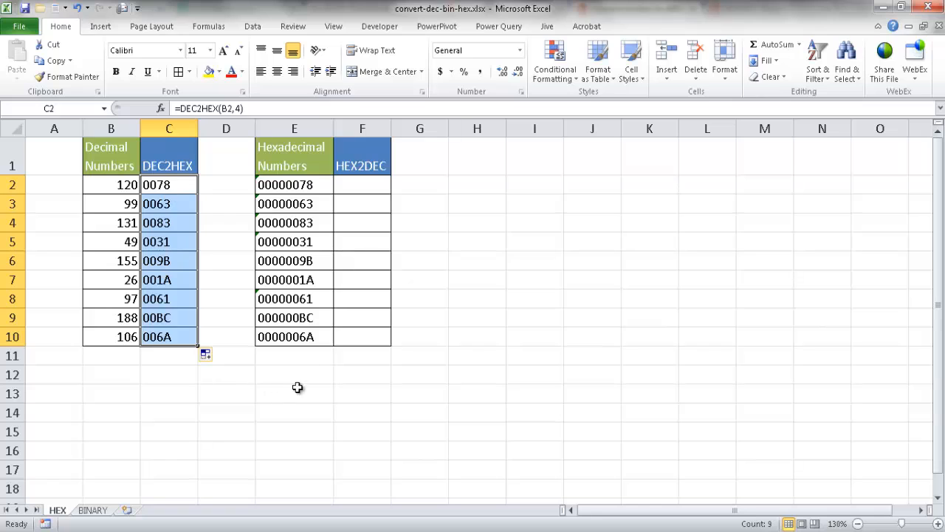
# Step: Enter =HEX2DEC(E2) in F2 and fill it down to F10, giving 120 to 106
pyautogui.click(294, 185)
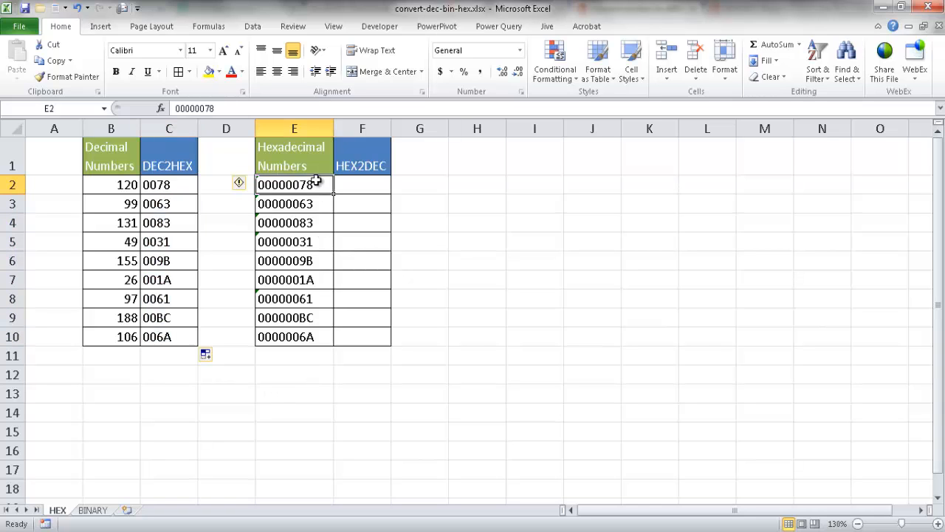
pyautogui.moveTo(287, 161)
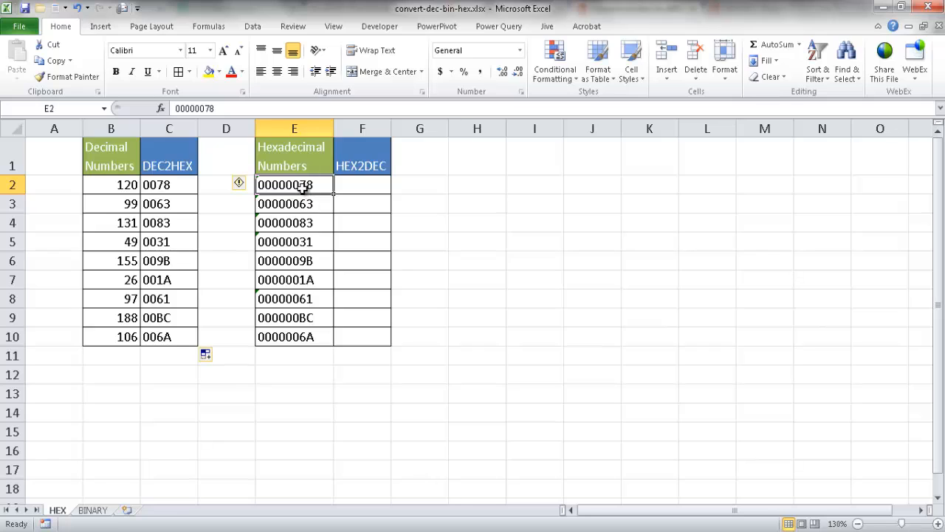
pyautogui.moveTo(352, 186)
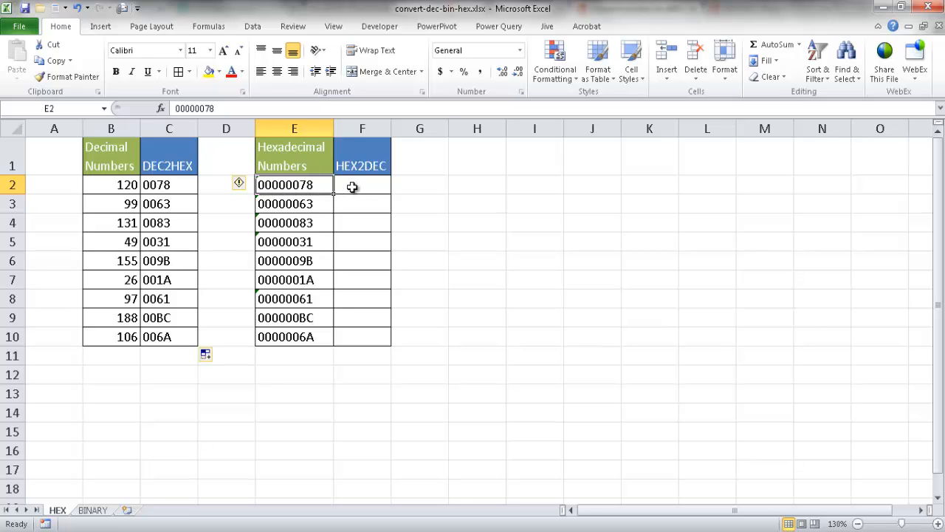
pyautogui.click(362, 184)
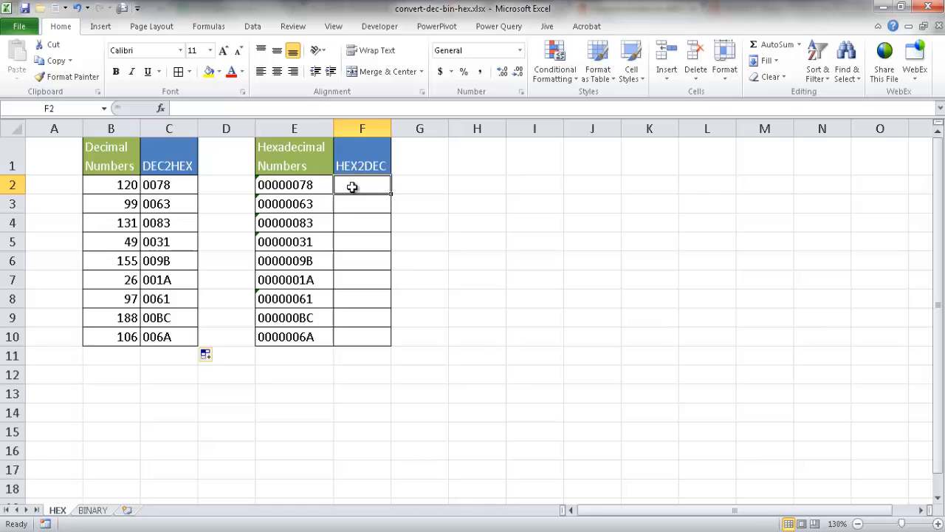
pyautogui.write('=hex')
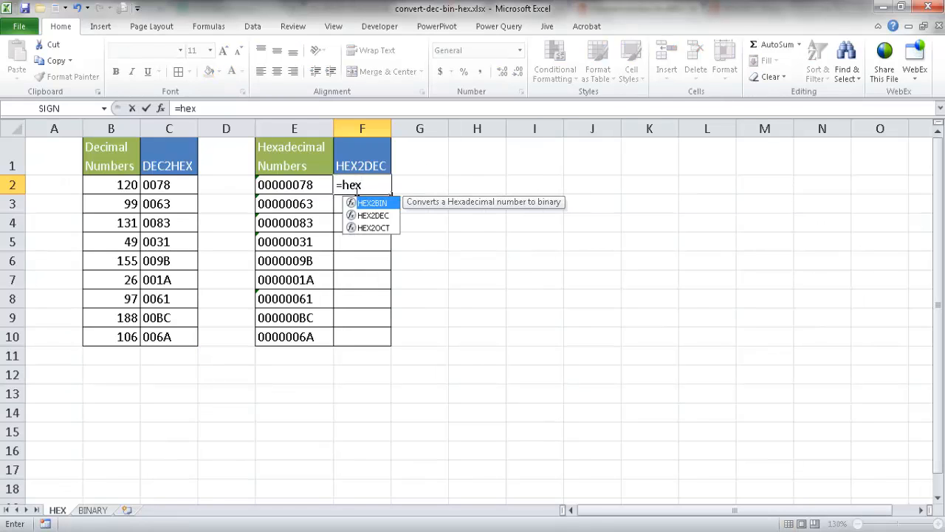
pyautogui.moveTo(371, 222)
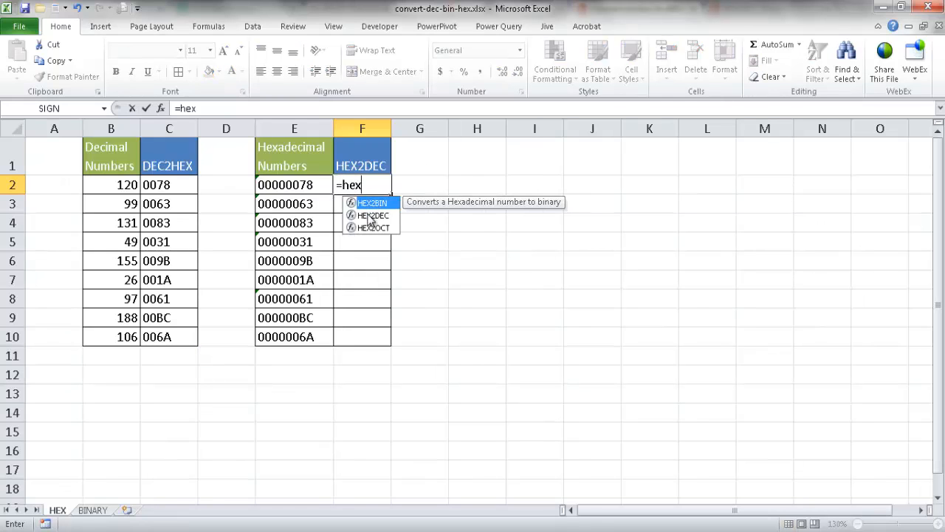
pyautogui.moveTo(373, 216)
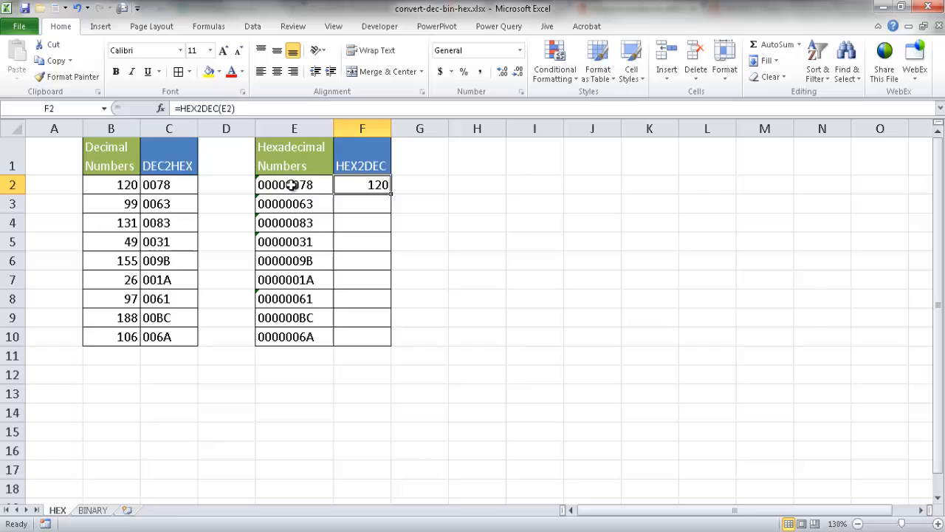
pyautogui.moveTo(387, 200)
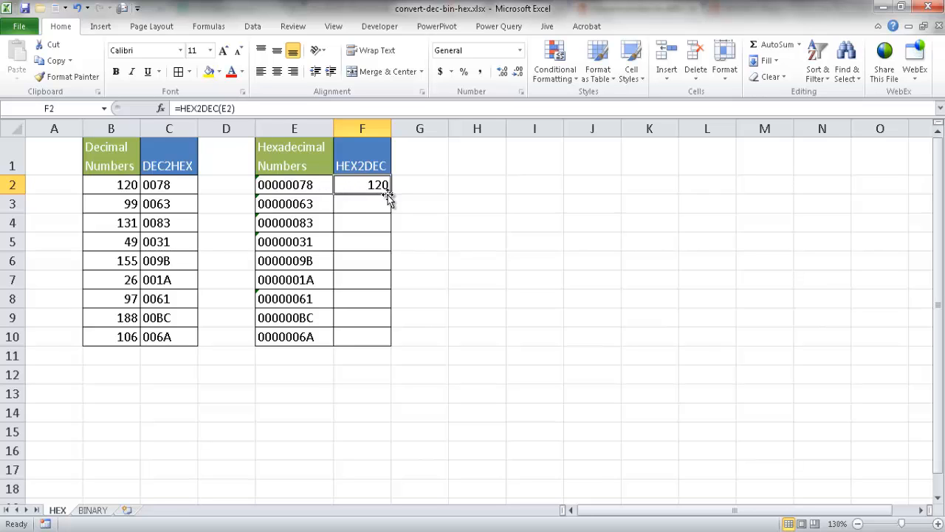
pyautogui.moveTo(390, 192); pyautogui.dragTo(390, 337)
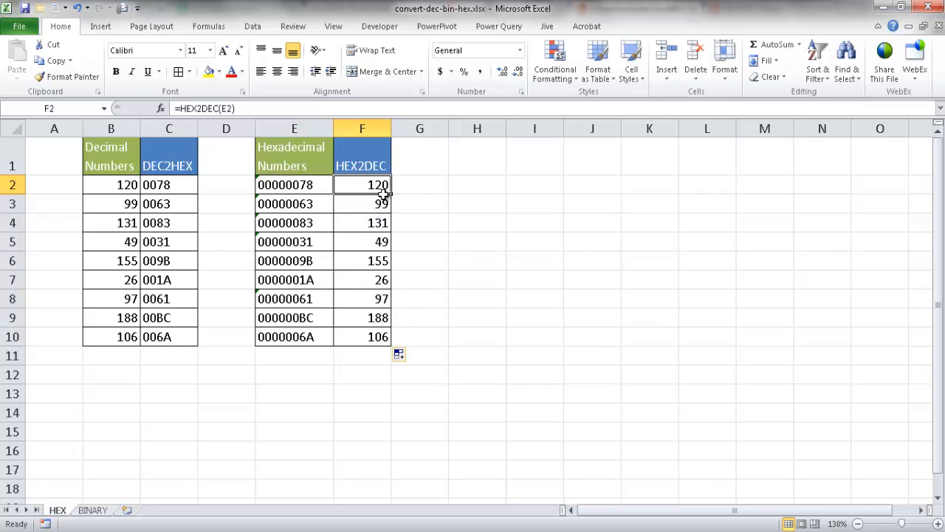
pyautogui.moveTo(472, 228)
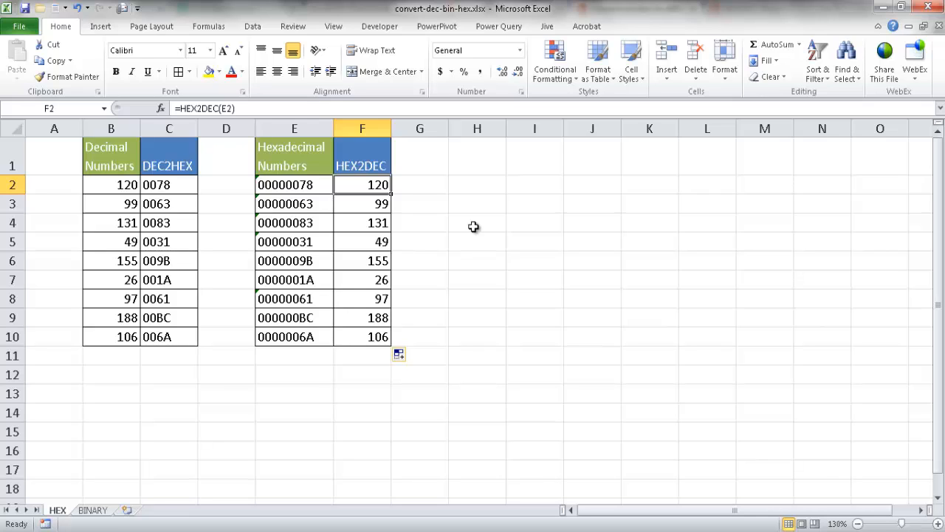
pyautogui.moveTo(472, 226)
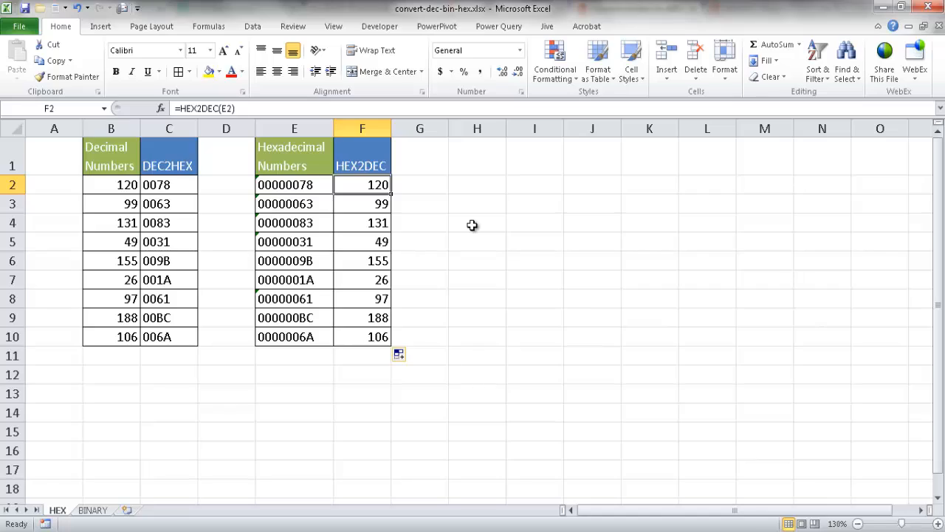
# Step: On the BINARY sheet enter =DEC2BIN(B2) in C2 for the first binary conversion
pyautogui.click(92, 510)
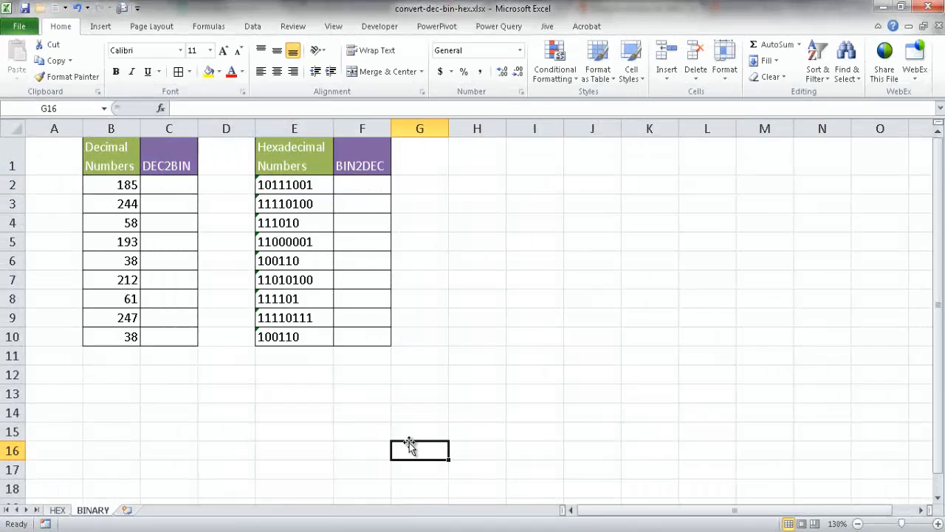
pyautogui.moveTo(236, 393)
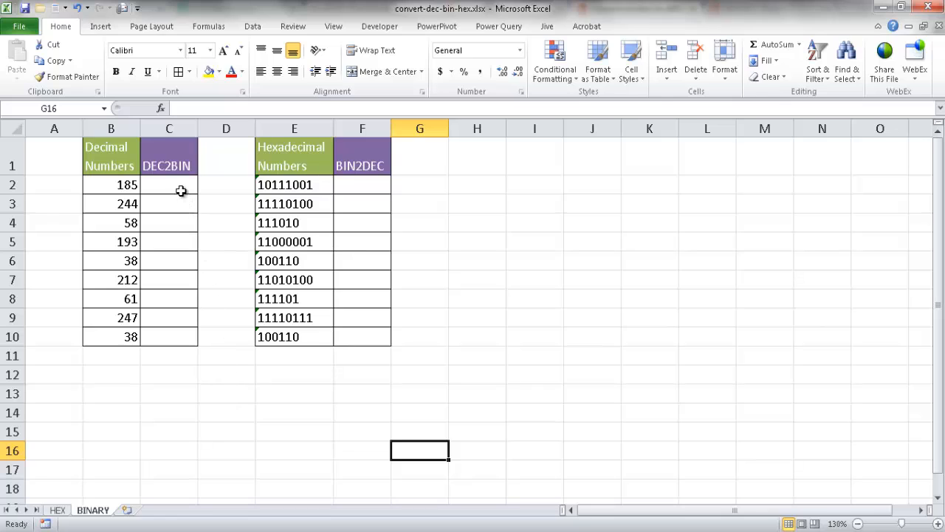
pyautogui.click(168, 185)
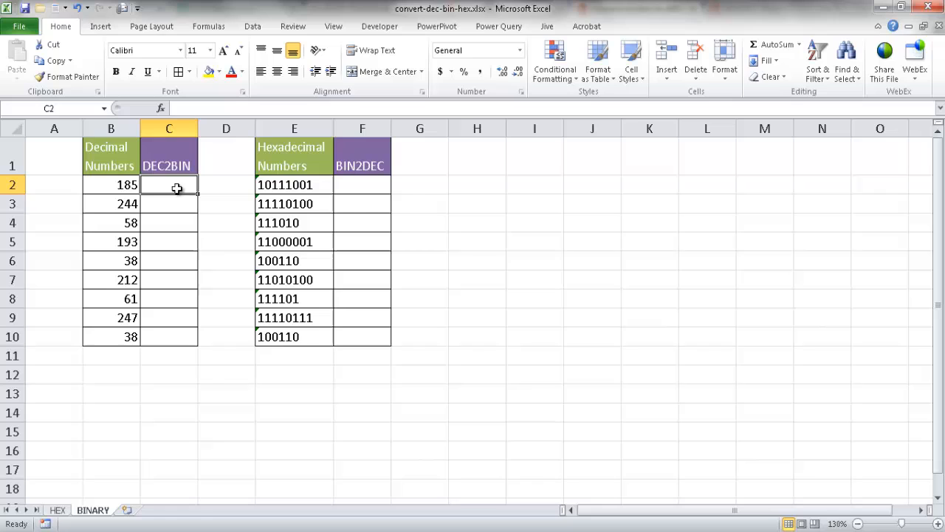
pyautogui.moveTo(146, 257)
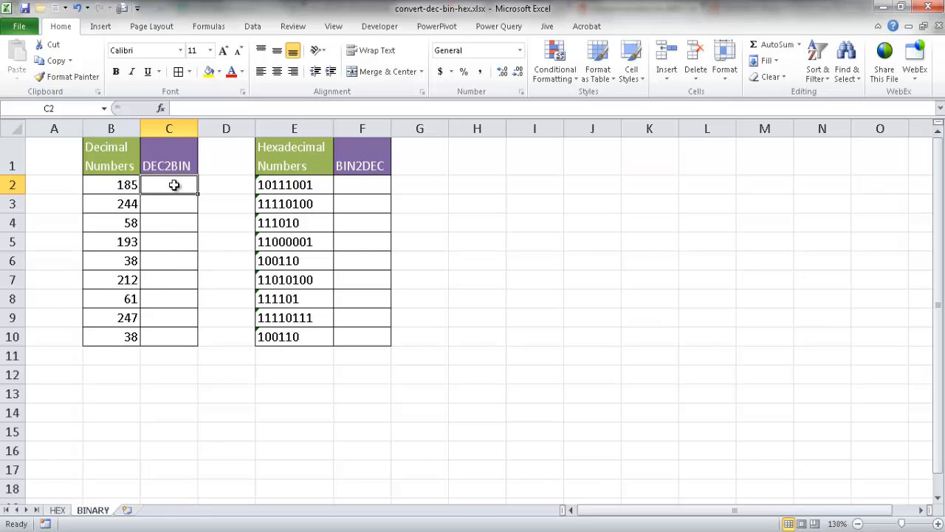
pyautogui.write('=dec')
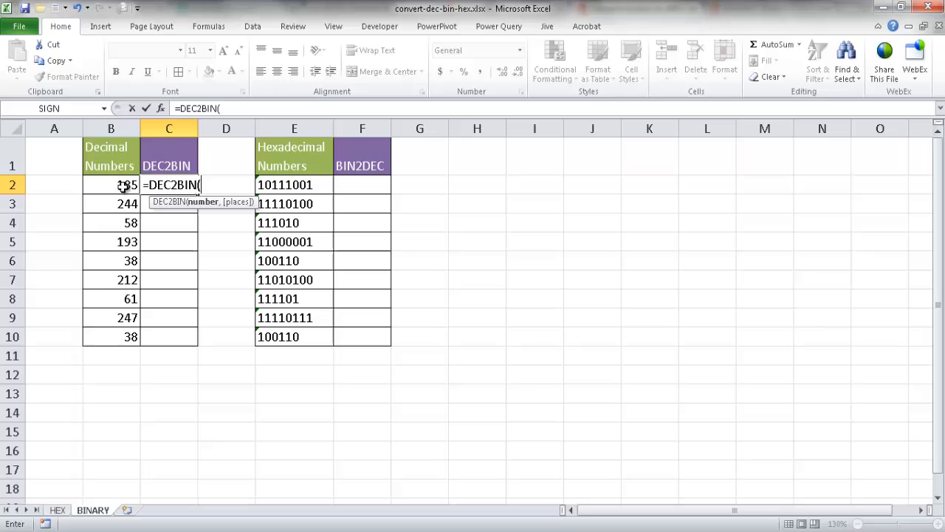
pyautogui.click(110, 185)
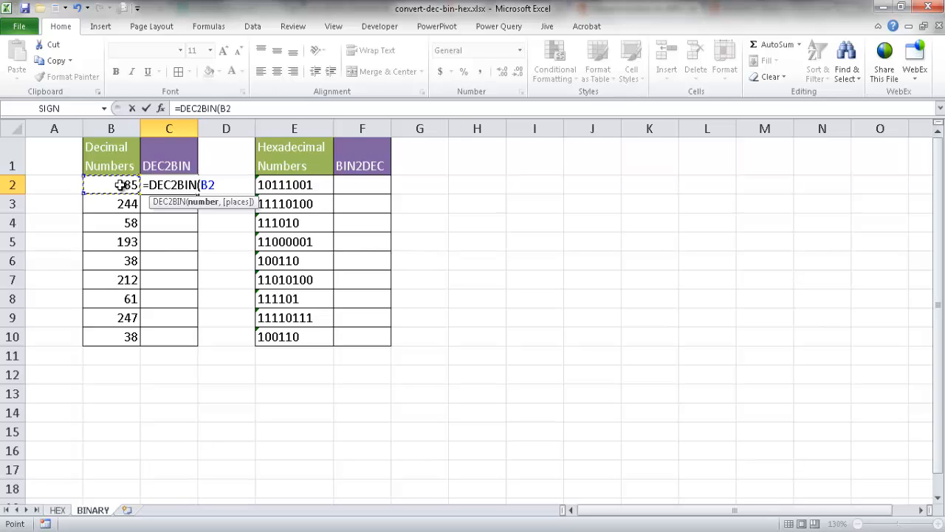
pyautogui.write(',')
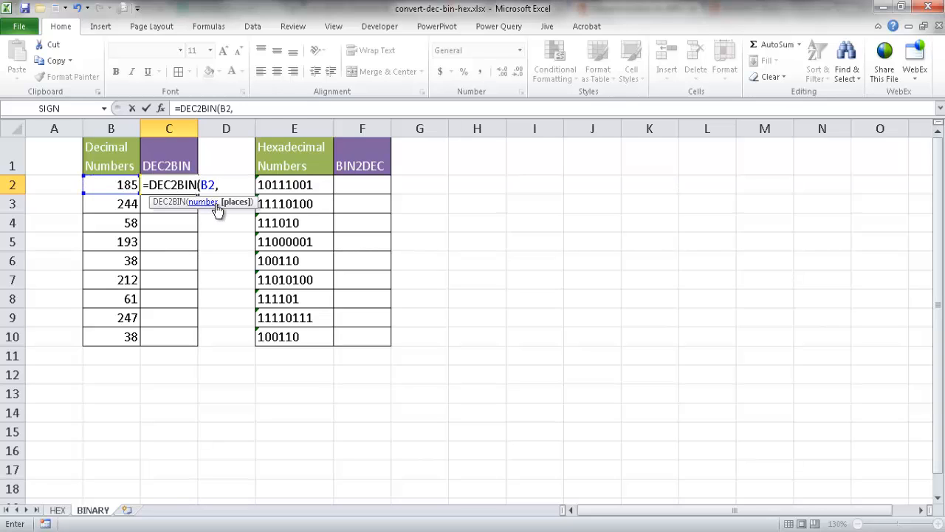
pyautogui.press('backspace')
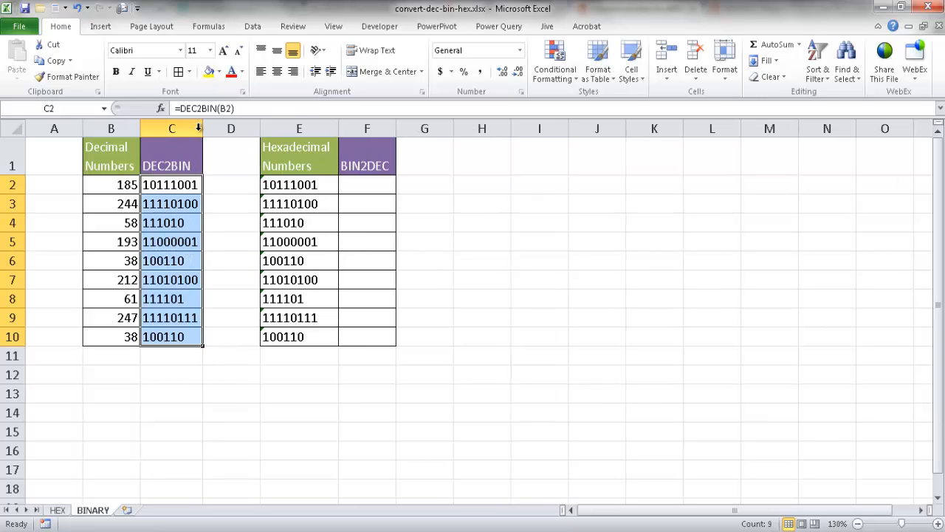
# Step: Change C2 to =DEC2BIN(B2,8) and fill the 8-digit padded formula down to C10
pyautogui.click(172, 184)
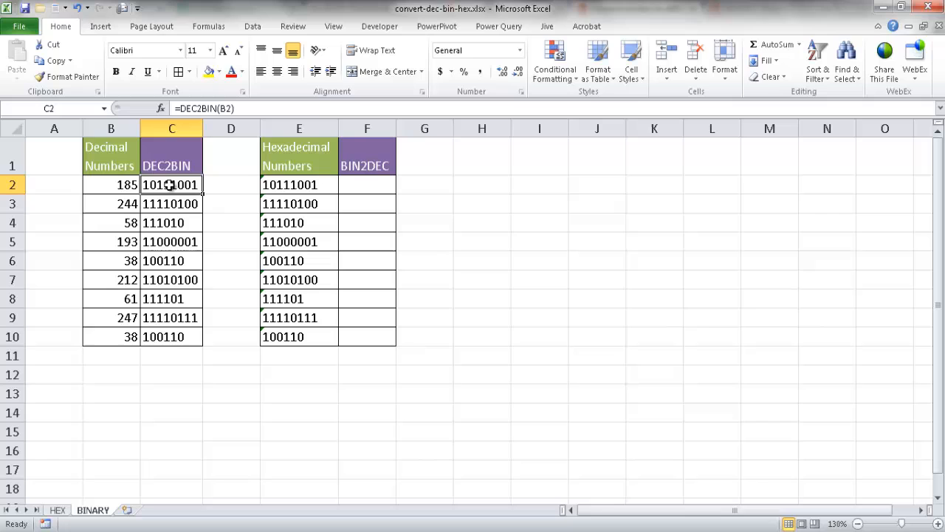
pyautogui.click(172, 260)
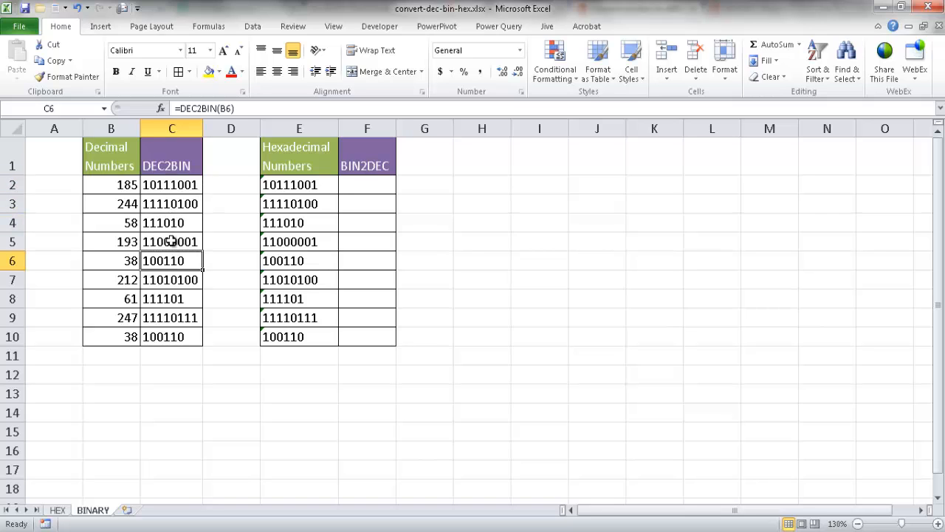
pyautogui.click(172, 185)
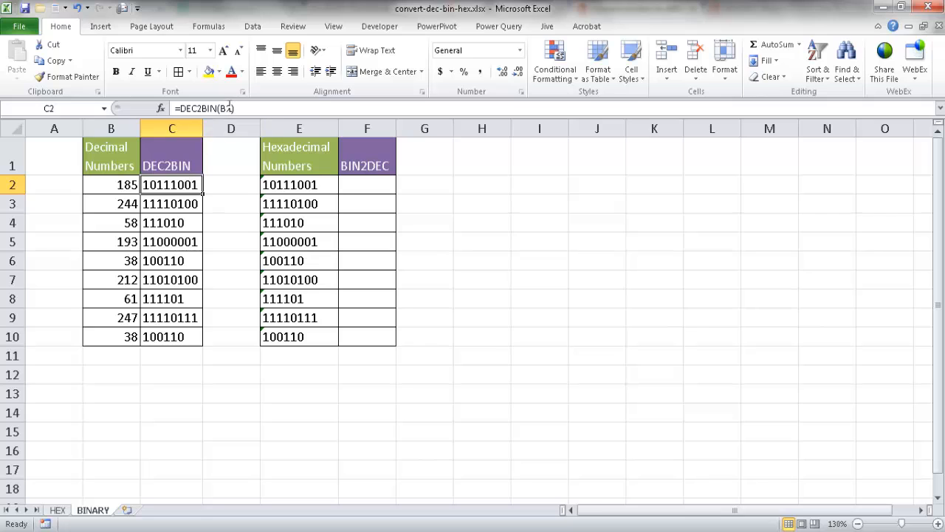
pyautogui.write(',')
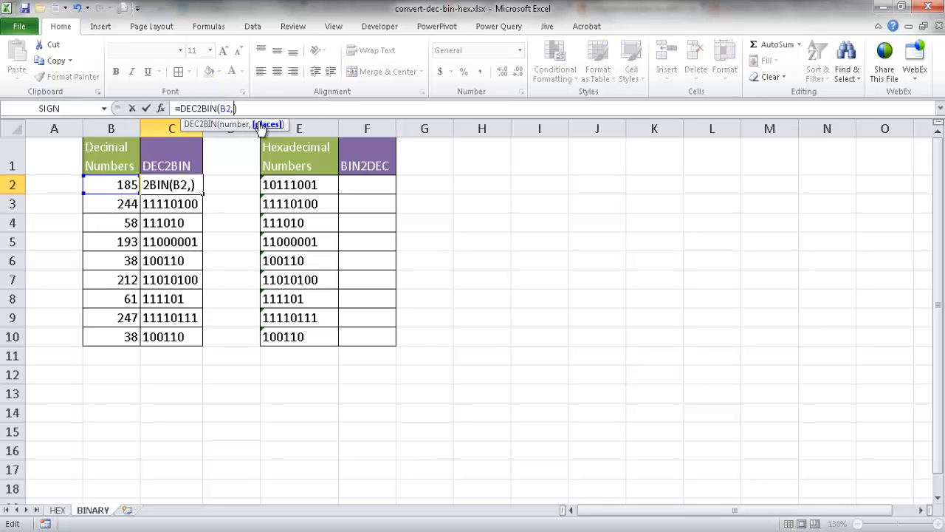
pyautogui.write('8')
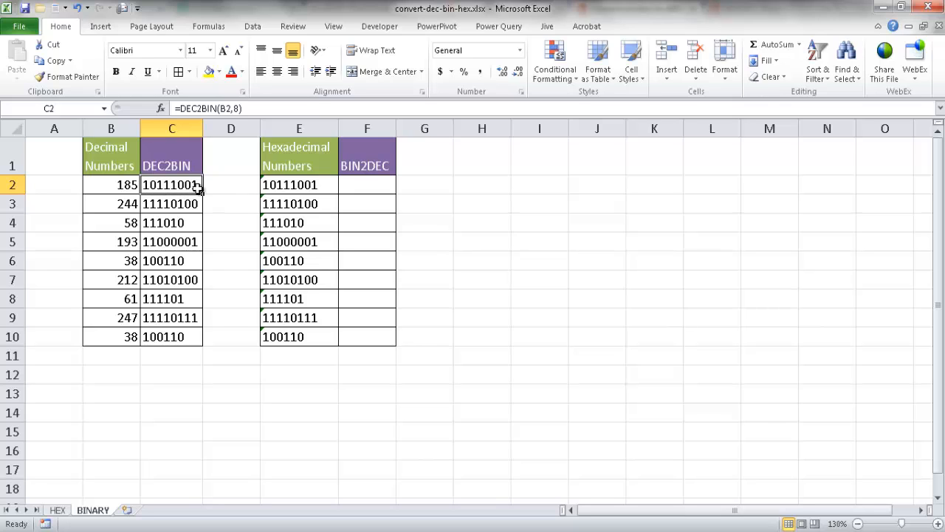
pyautogui.moveTo(199, 190); pyautogui.dragTo(199, 337)
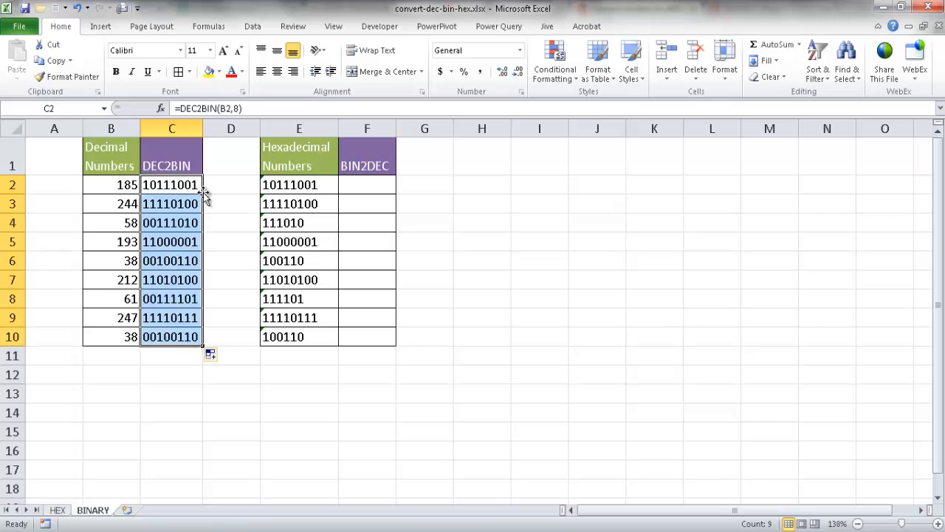
pyautogui.moveTo(171, 364)
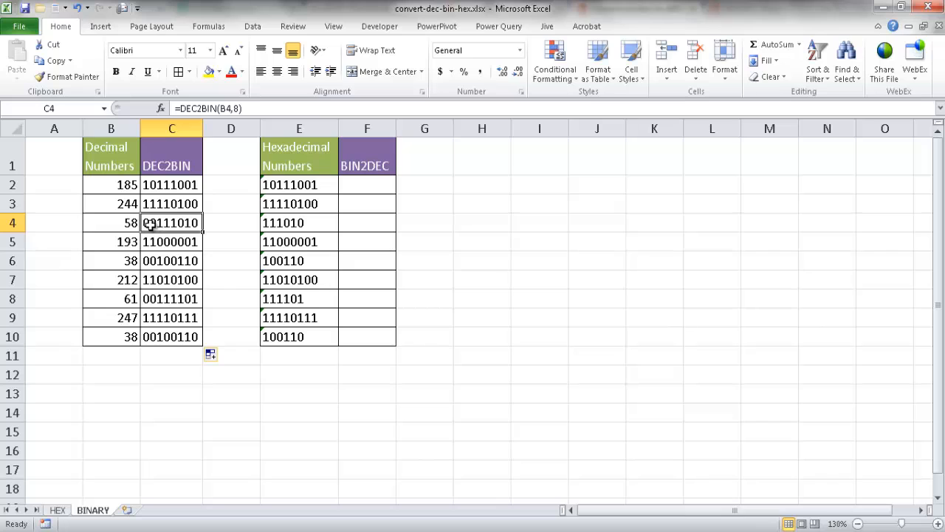
pyautogui.moveTo(156, 177)
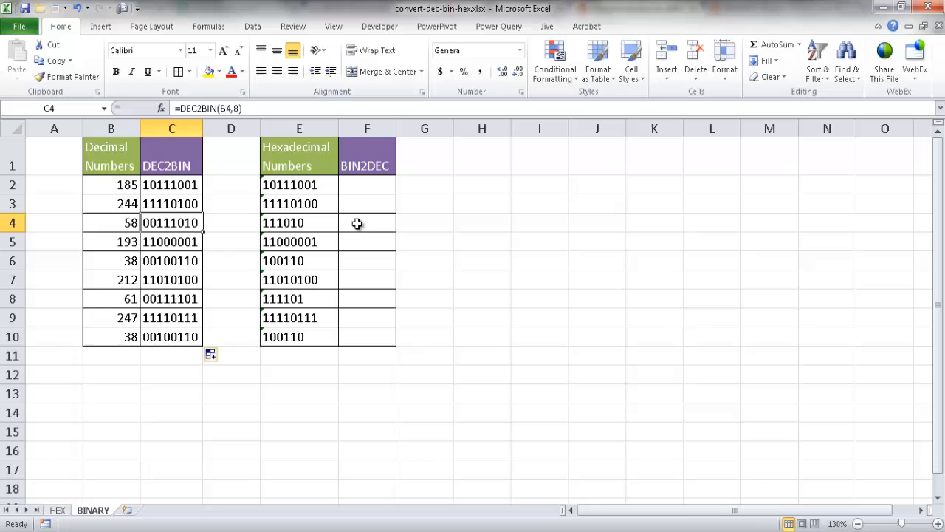
# Step: Relabel the E1 header as Binary Numbers
pyautogui.click(298, 156)
pyautogui.write("'")
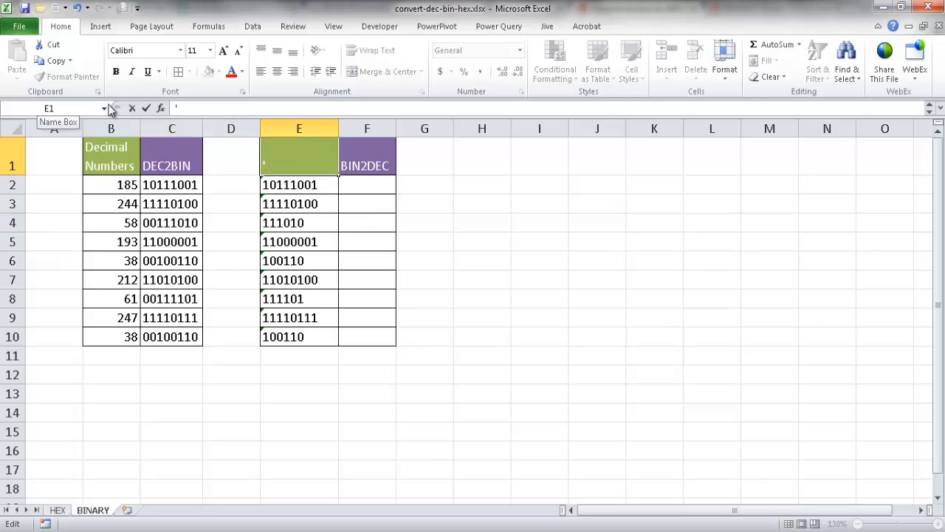
pyautogui.write('Binary Numbers')
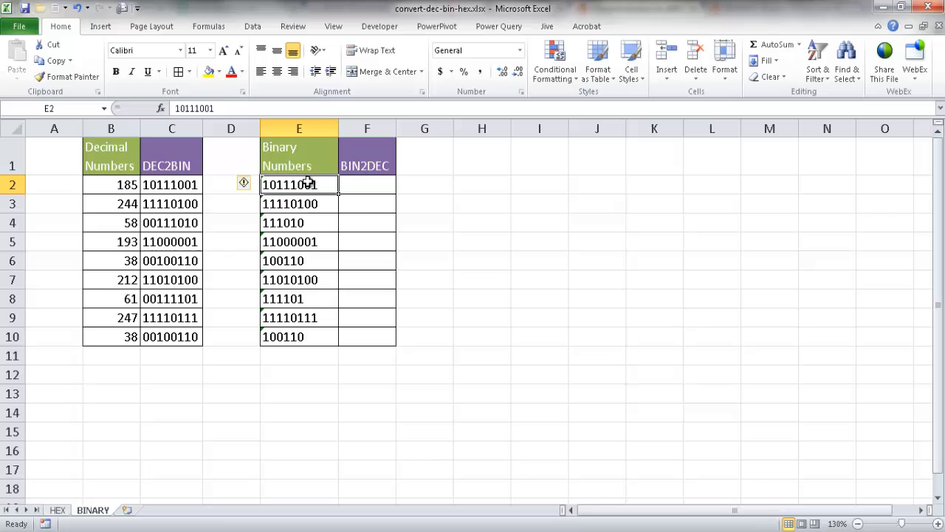
# Step: Enter =BIN2DEC(E2) in F2 and fill it down to F10, giving 185 to 38
pyautogui.click(366, 185)
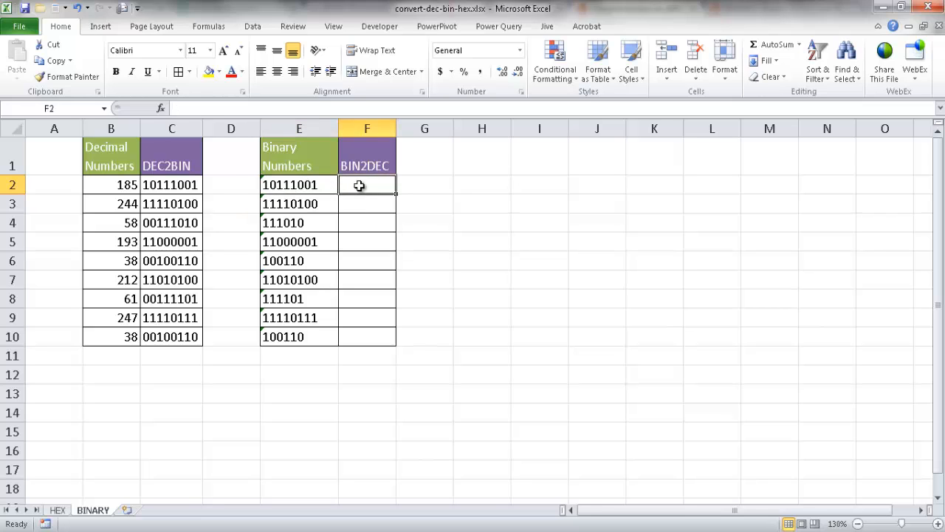
pyautogui.write('=')
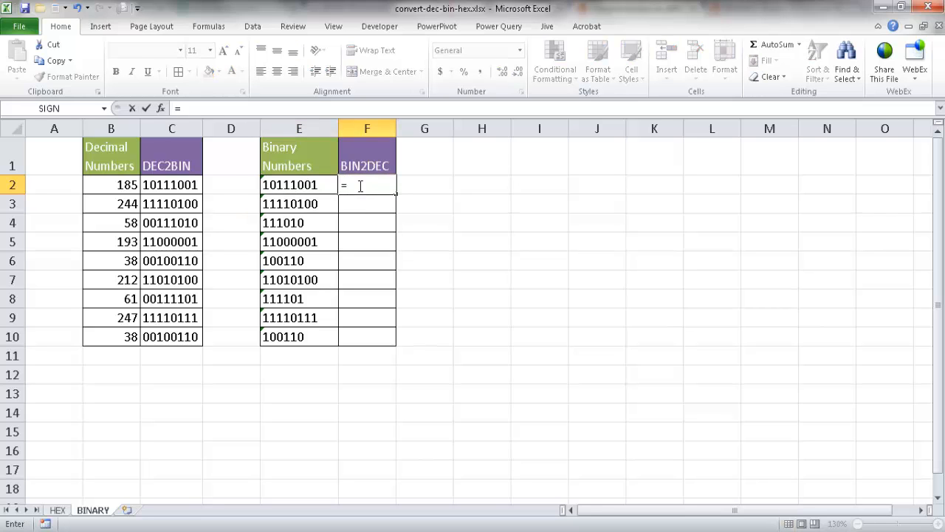
pyautogui.write('bin')
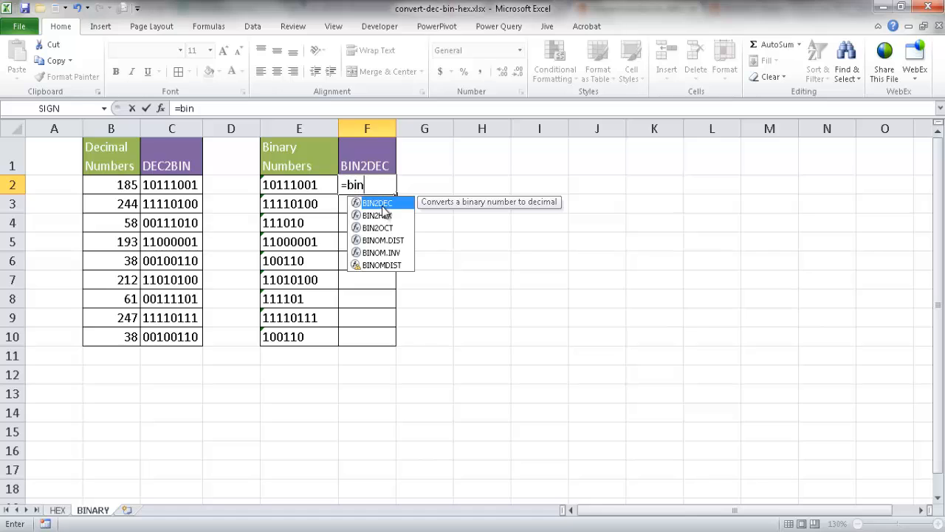
pyautogui.click(298, 185)
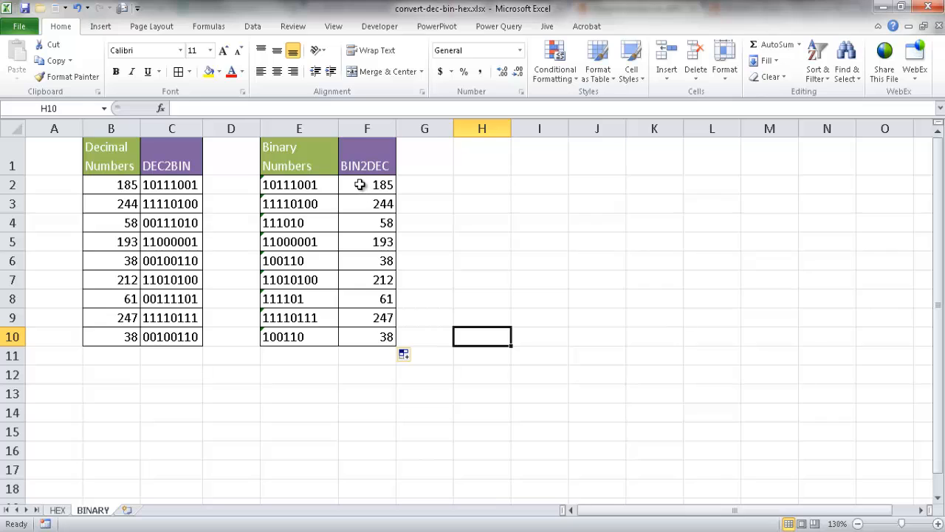
pyautogui.click(423, 373)
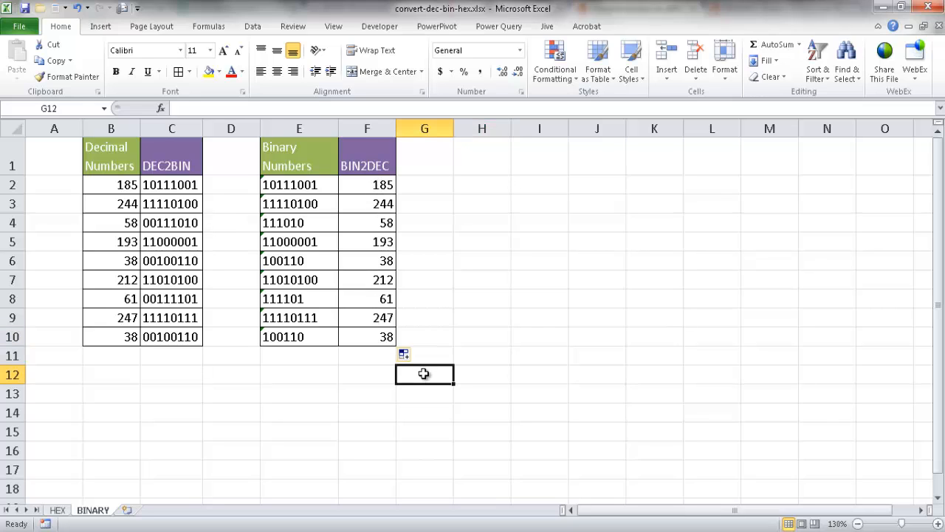